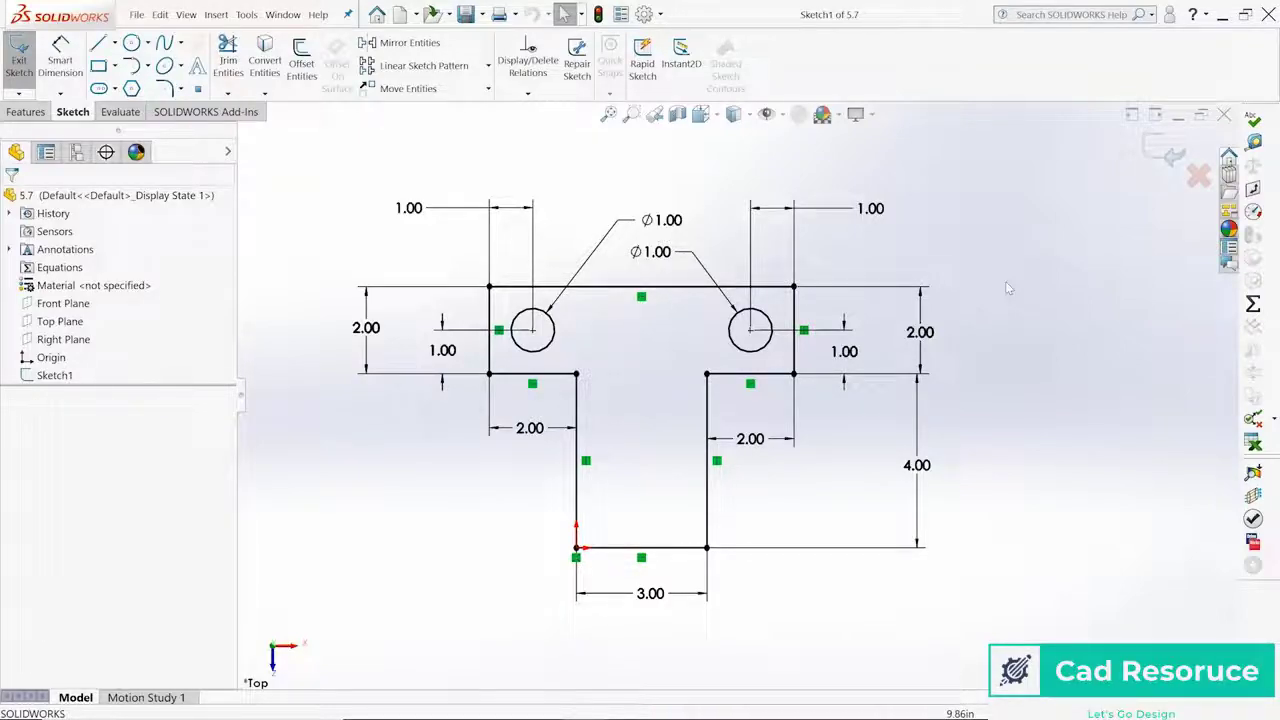
mouse_move(1013, 288)
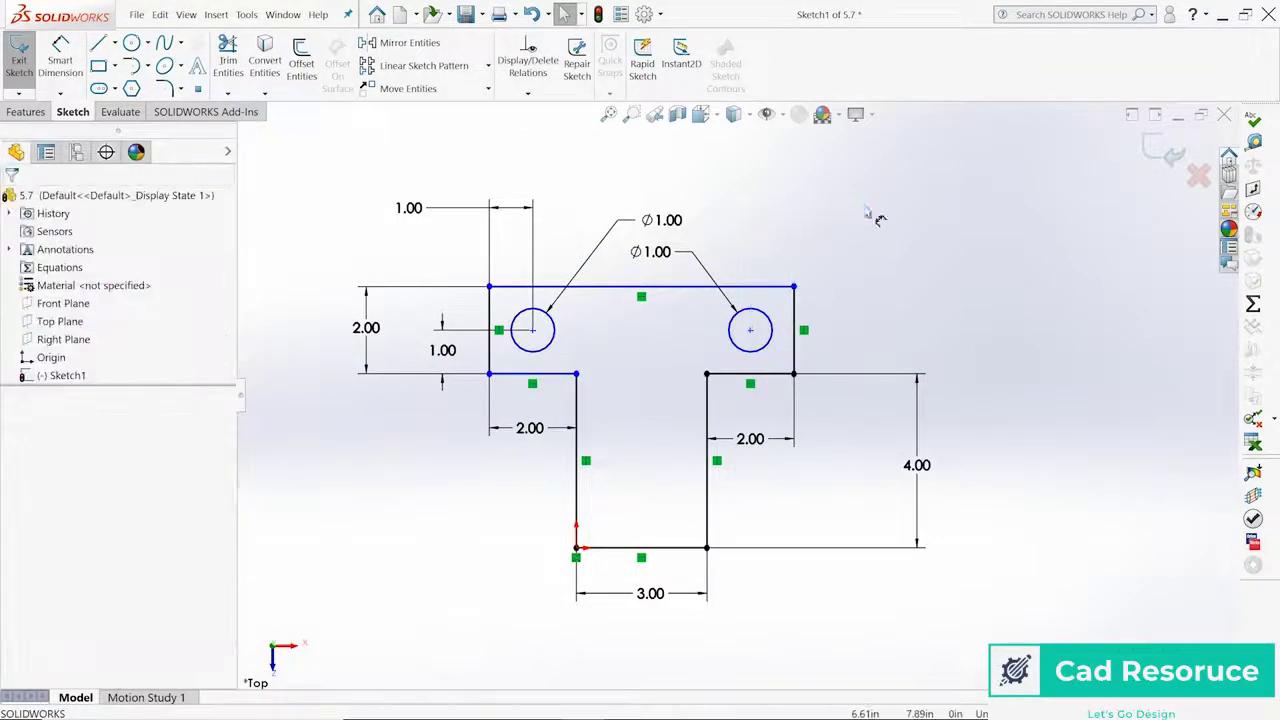
mouse_move(576, 551)
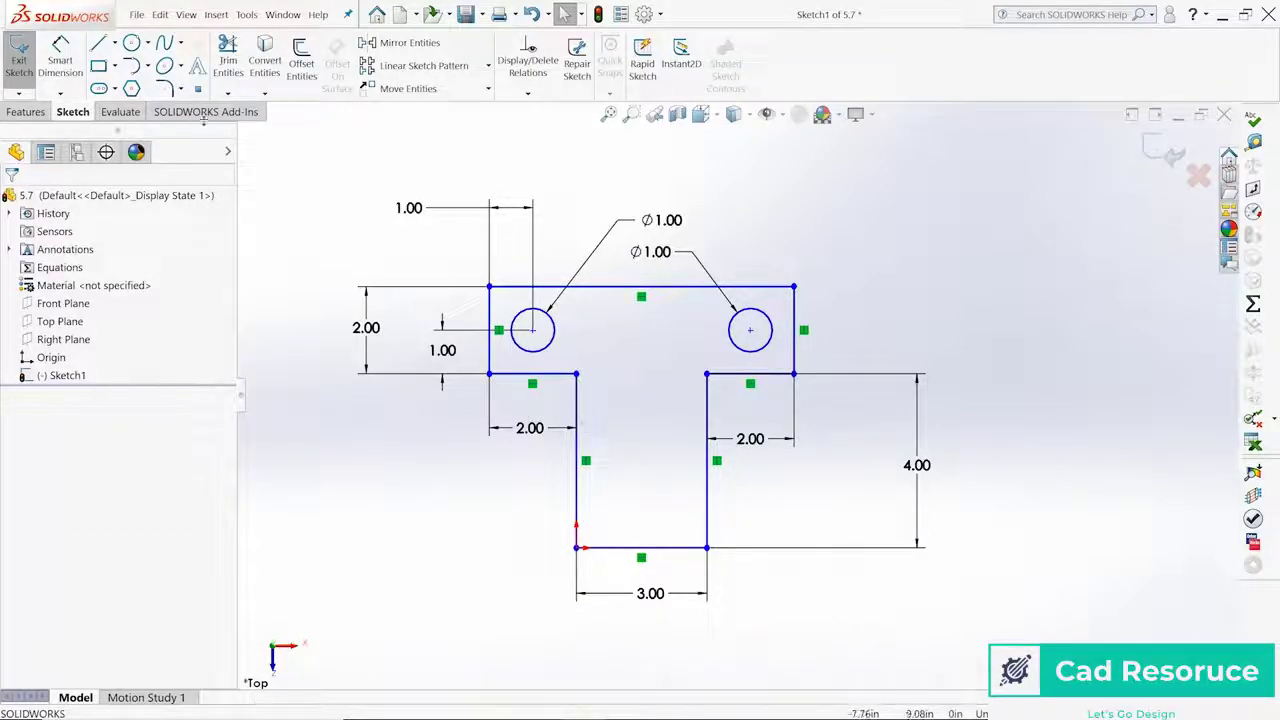
Draw construction centerlines joining the two hole centres and running vertically down the top bar's middle.
left_click(100, 42)
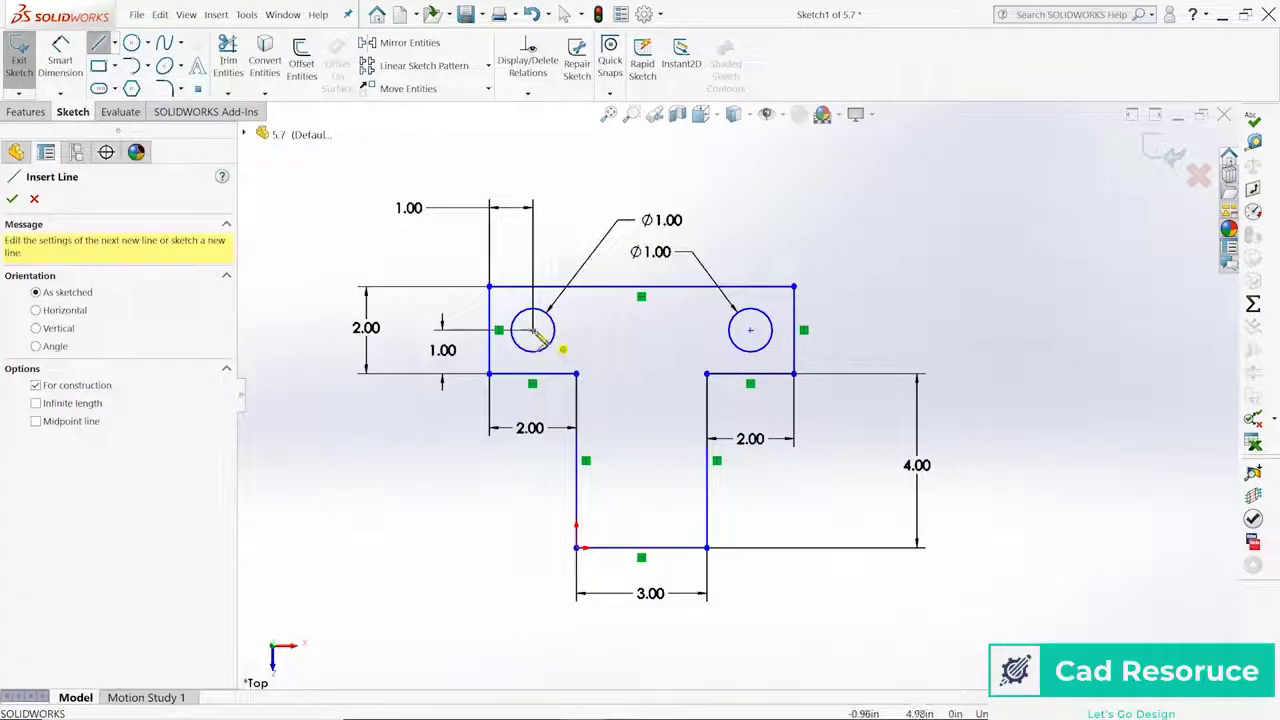
left_click_drag(532, 330, 795, 375)
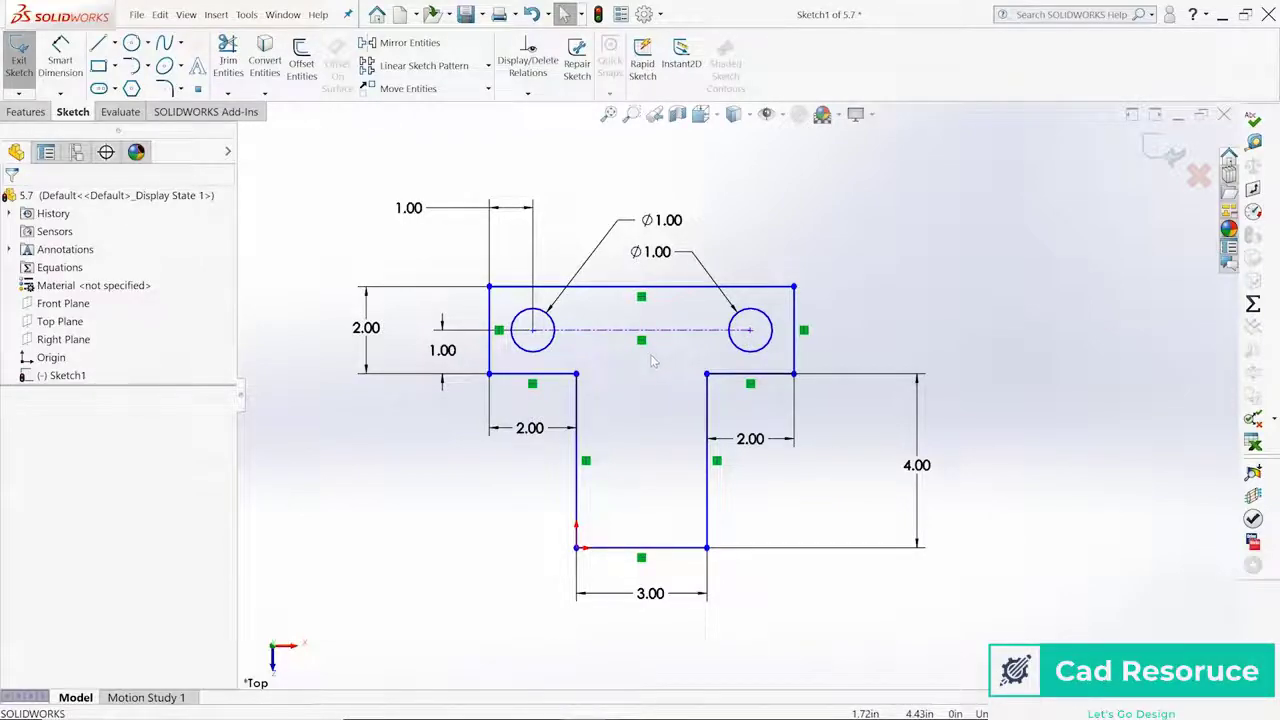
mouse_move(99, 42)
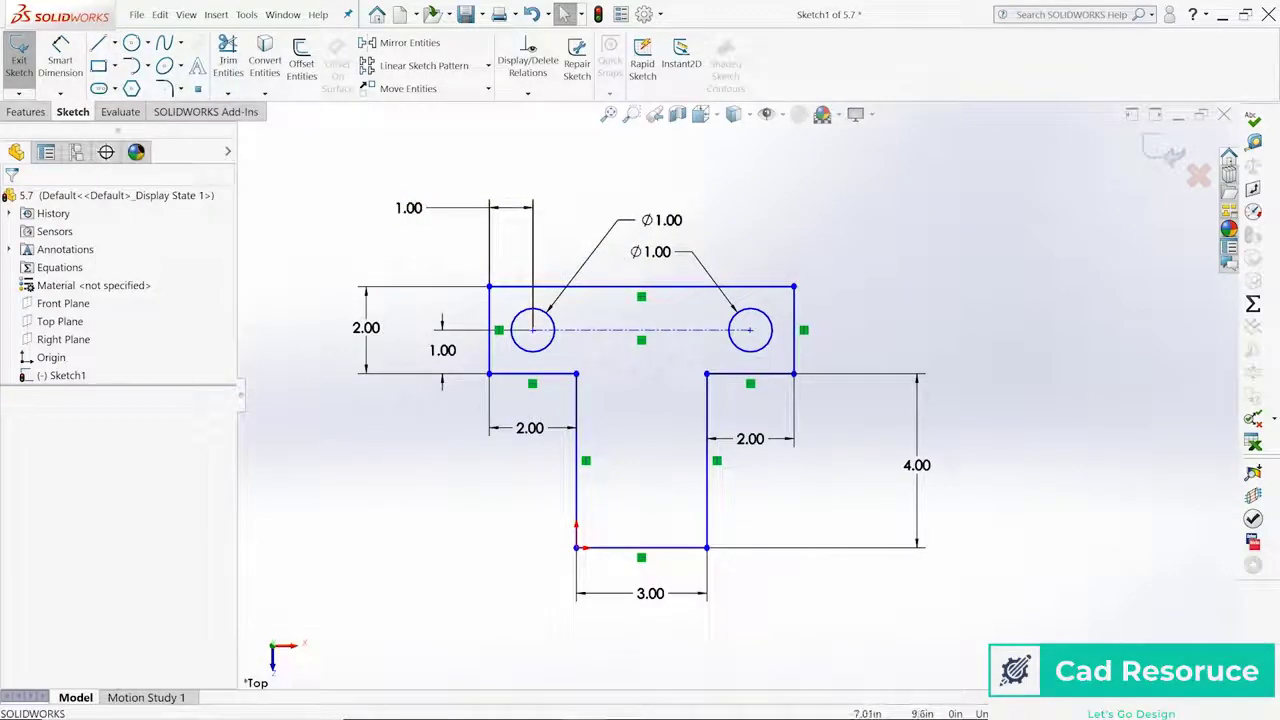
left_click(99, 42)
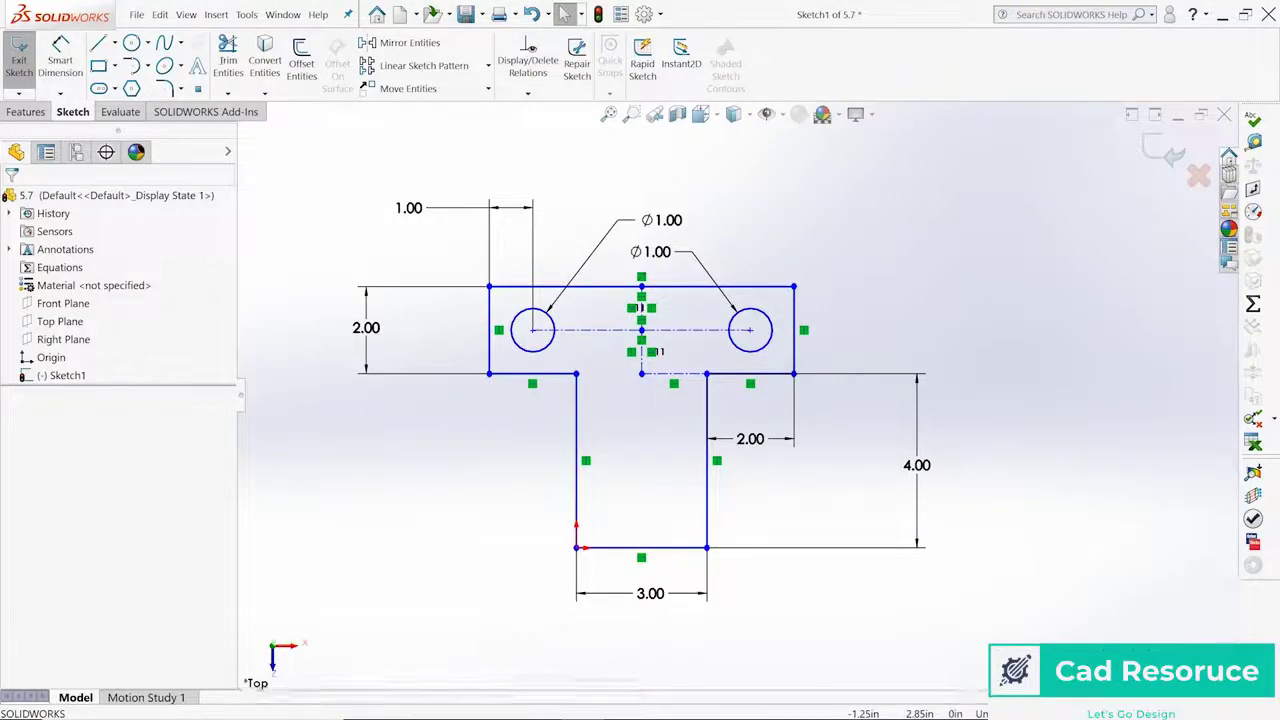
Select the left hole as the first entity for an equal relation.
left_click(489, 330)
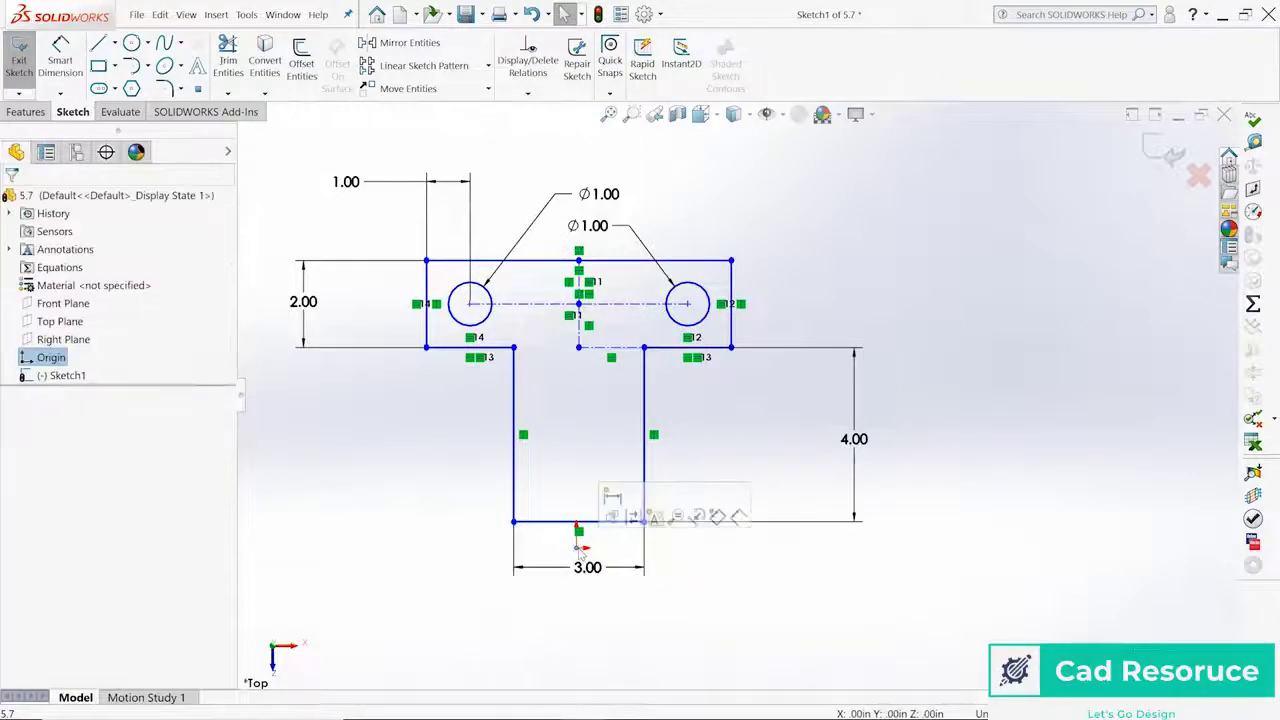
Centre the bottom edge on the origin with a Midpoint relation and delete the right Ø1.00 dimension.
left_click(578, 521)
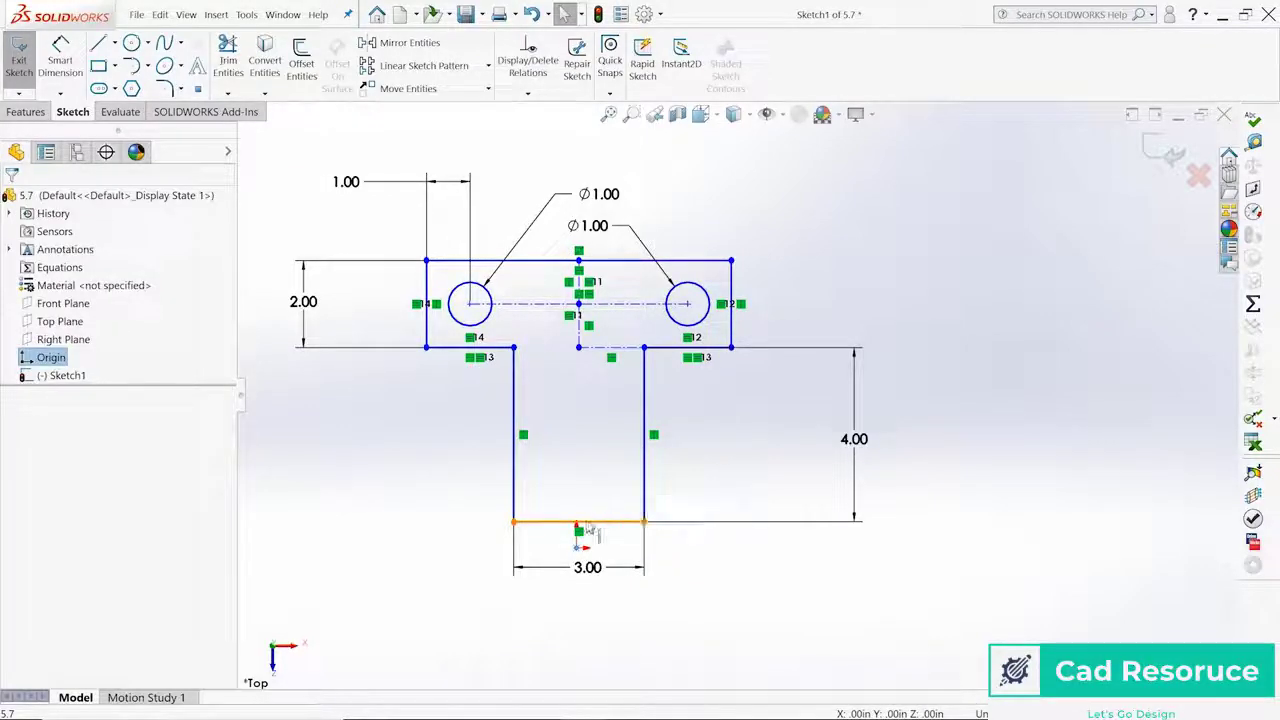
left_click(580, 520)
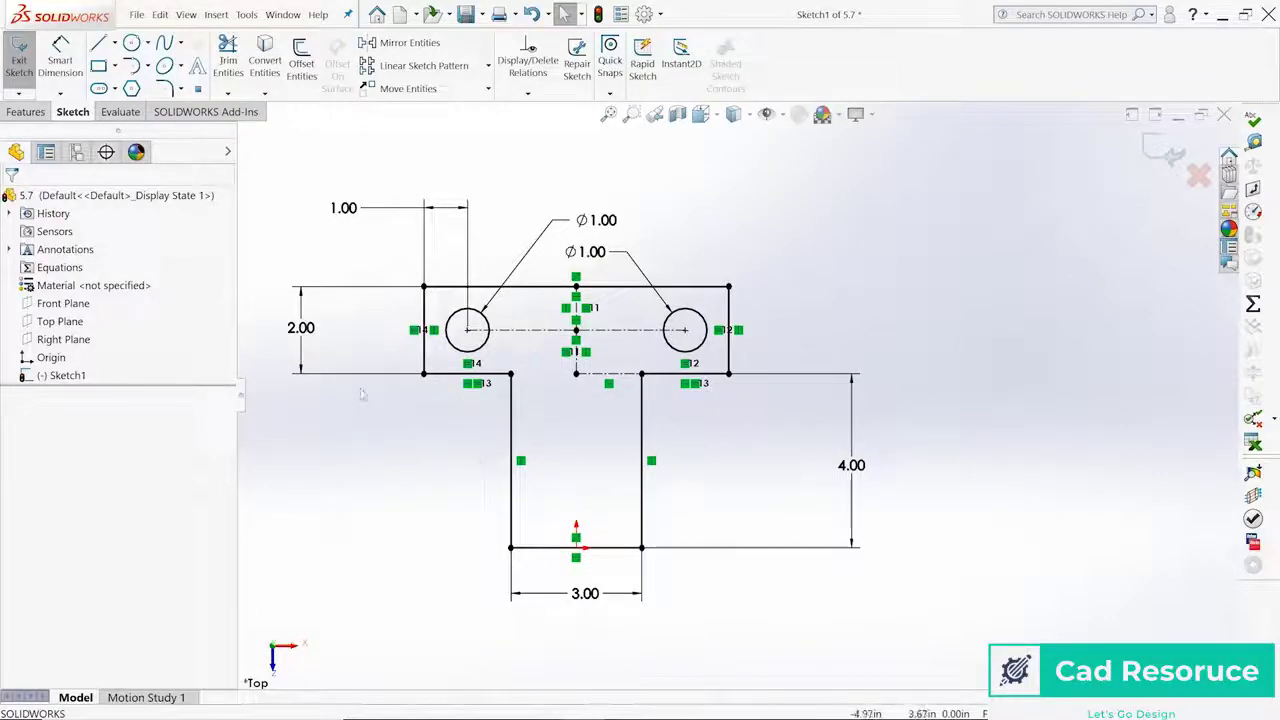
left_click(301, 328)
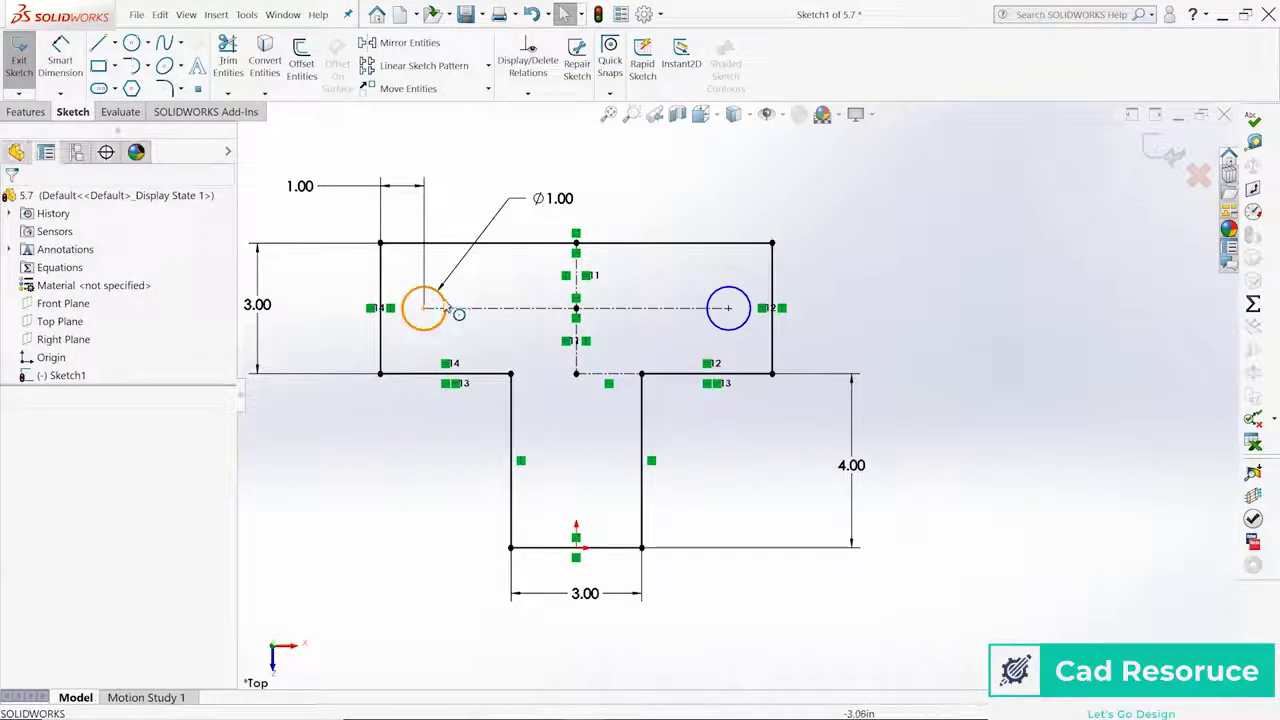
Make both holes equal and confirm the single Ø1.00 diameter in the Modify box.
left_click(729, 308)
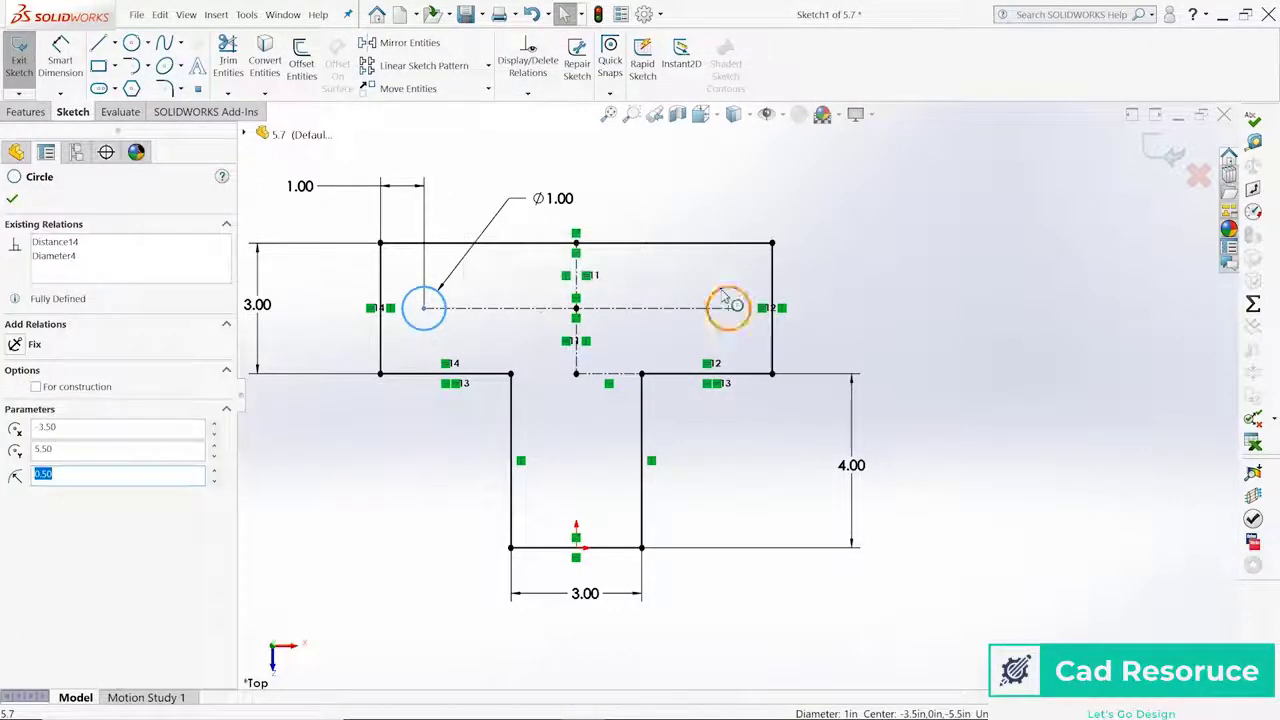
left_click(730, 308)
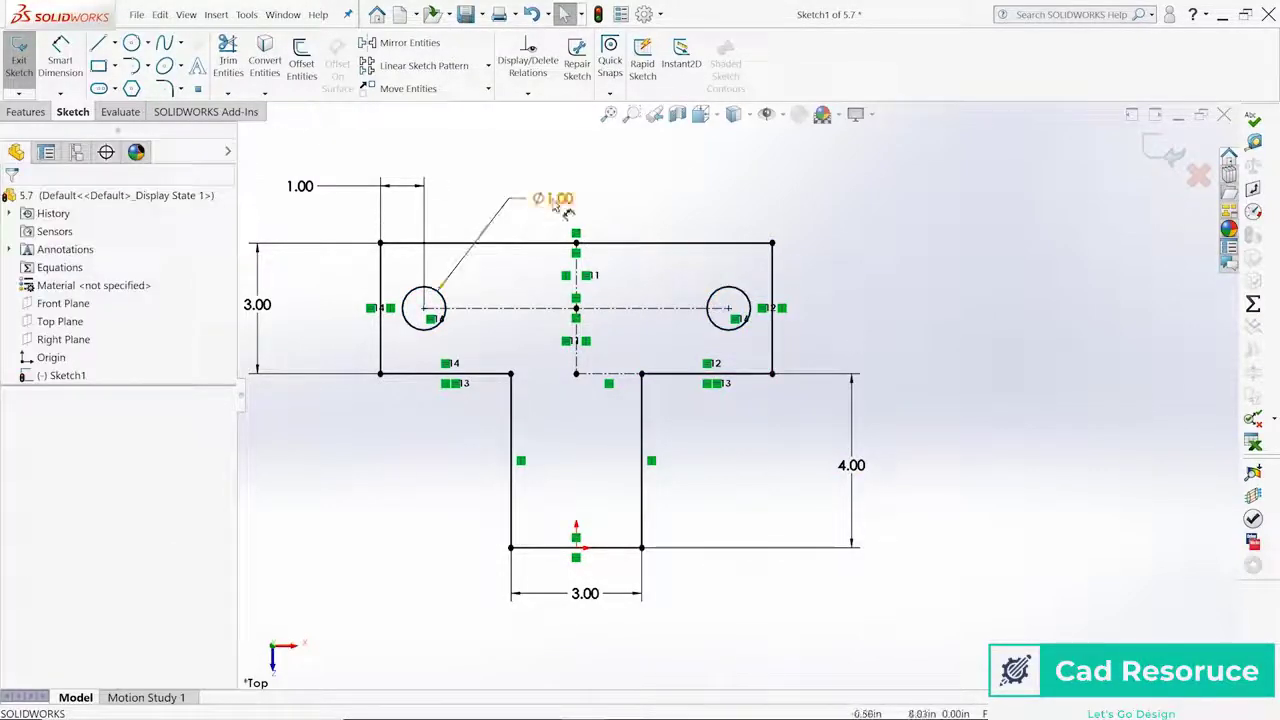
double_click(554, 198)
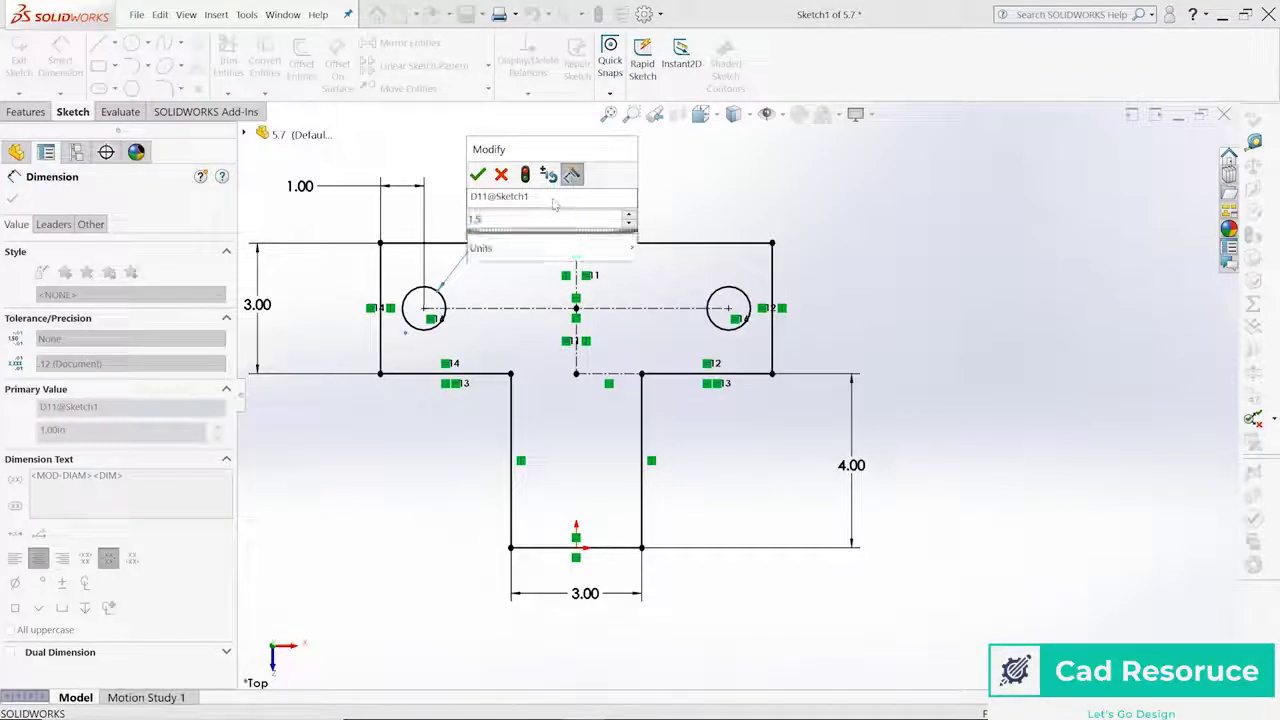
left_click(477, 174)
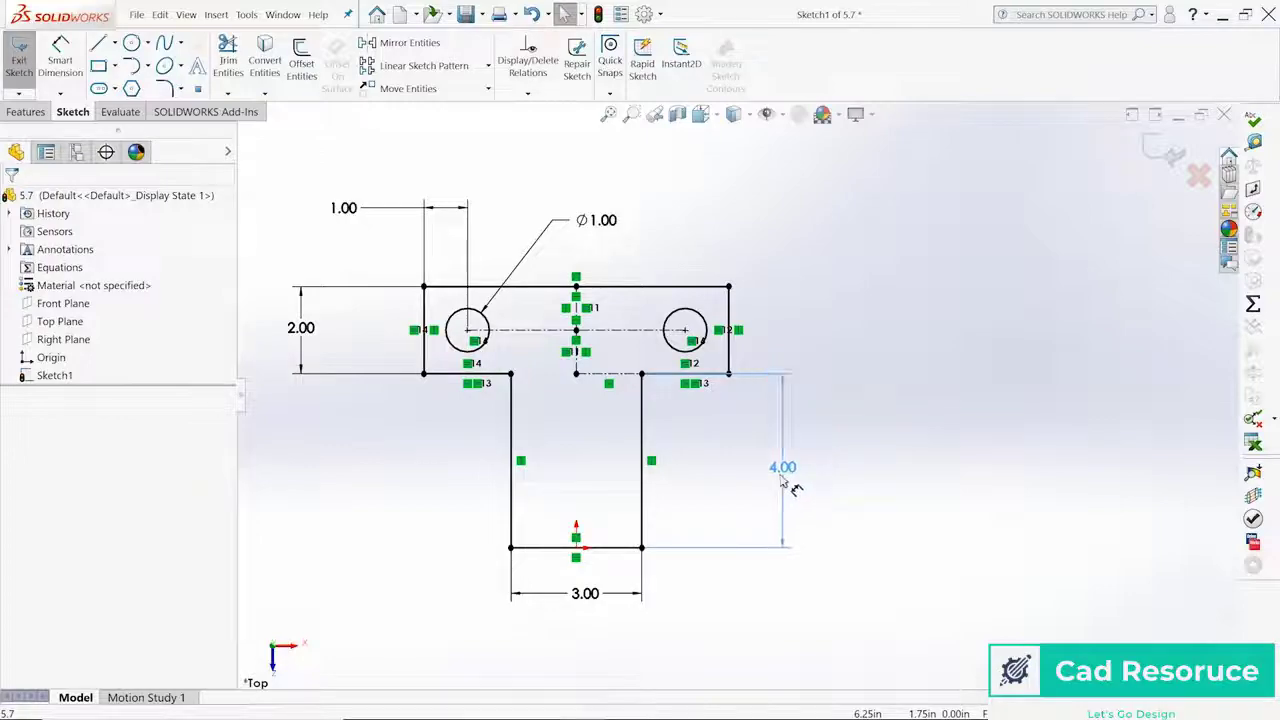
Delete the left hole's 1.00 position dimension, add a relation there, and start another centerline.
left_click(782, 467)
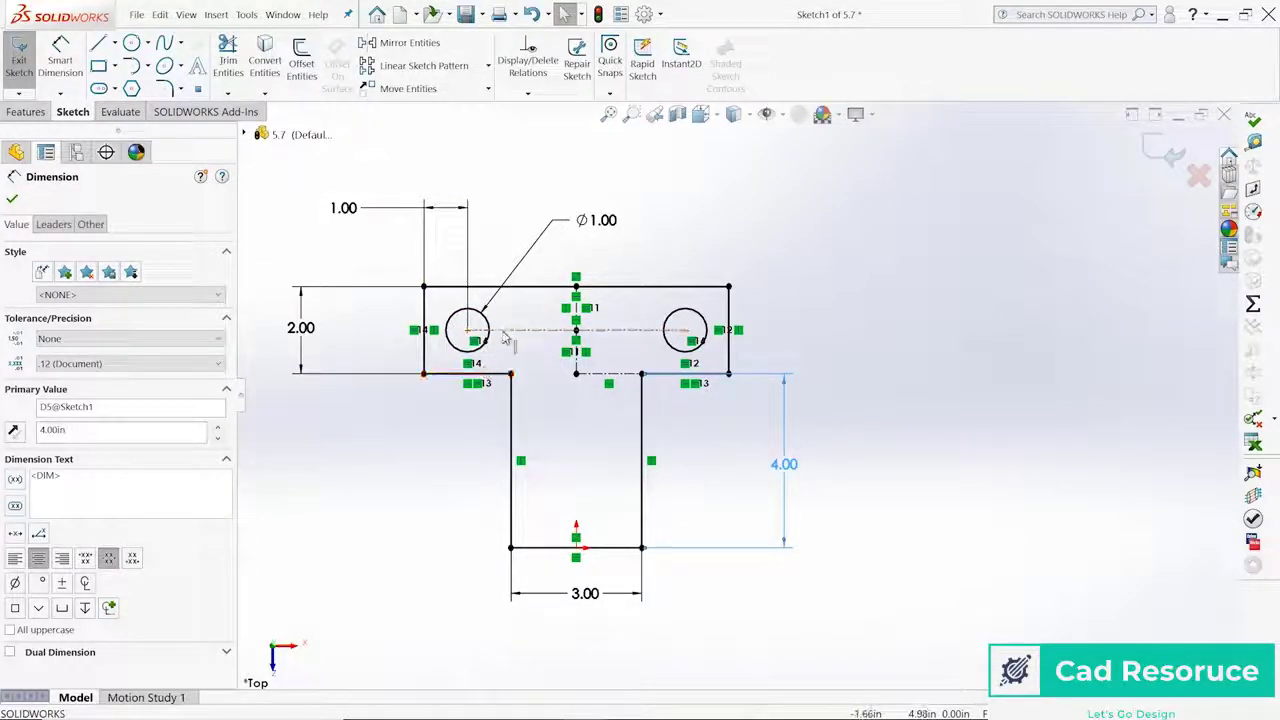
left_click(344, 207)
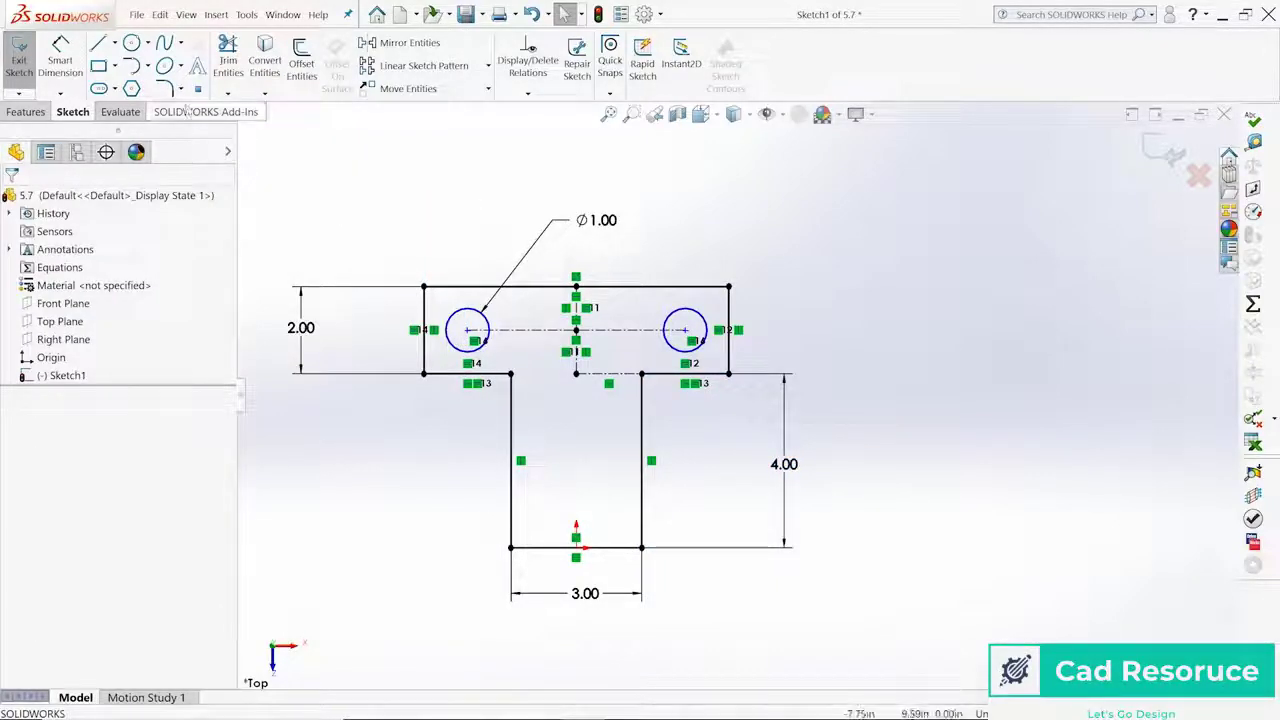
left_click(113, 42)
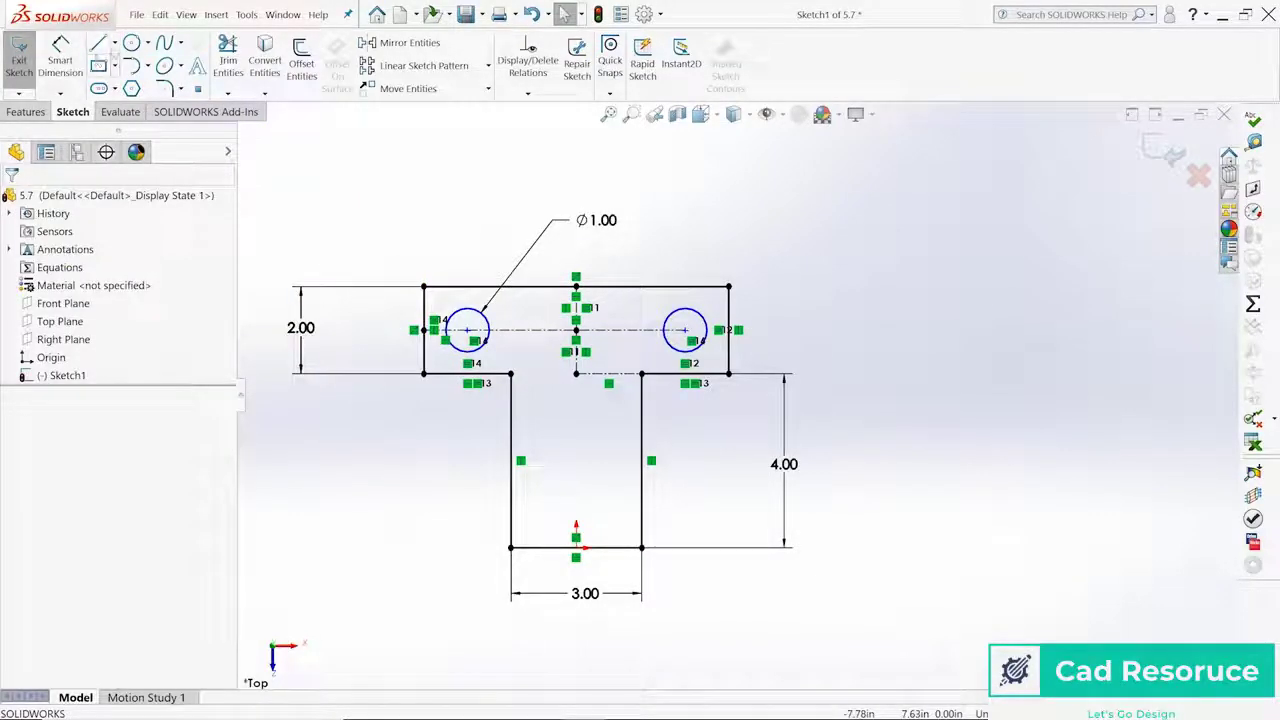
left_click(99, 42)
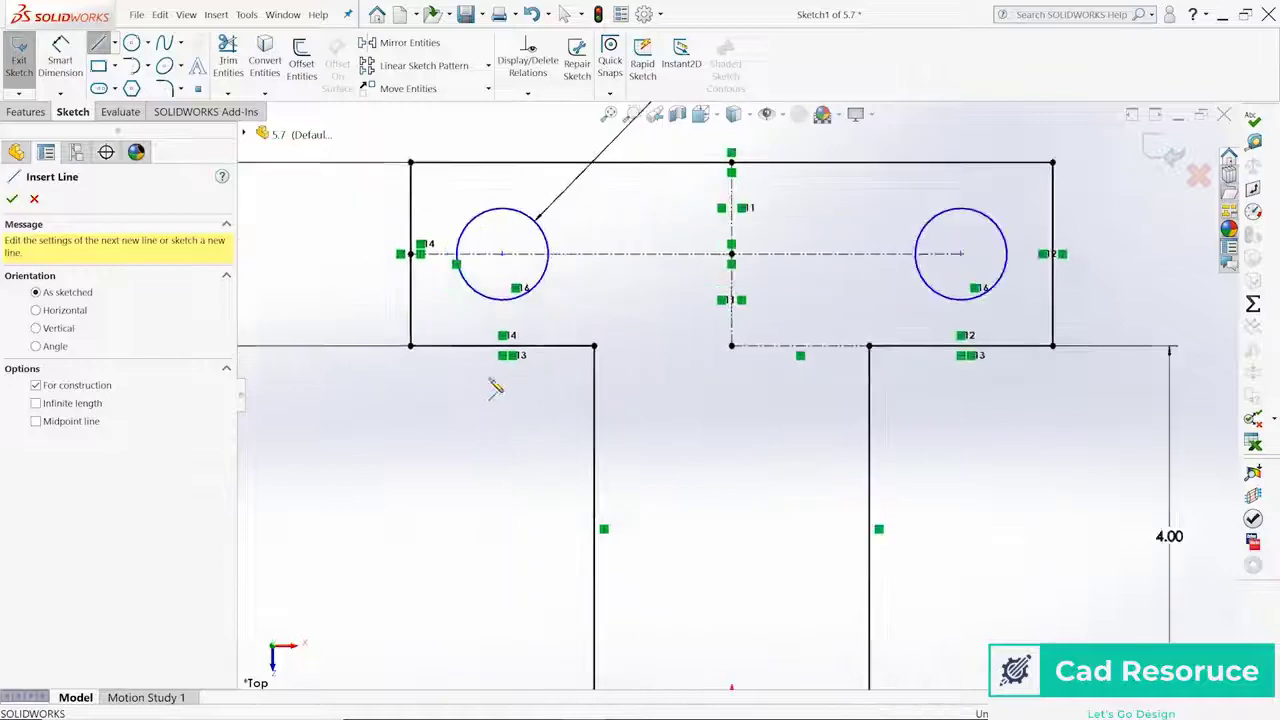